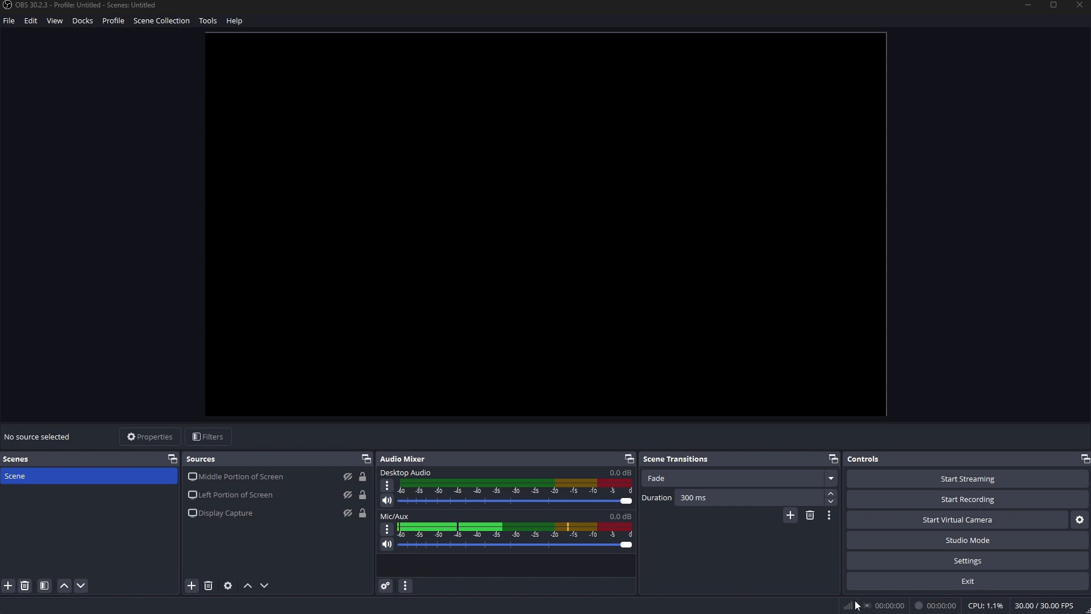
Step: Review the video resolution settings in OBS Settings
click(966, 560)
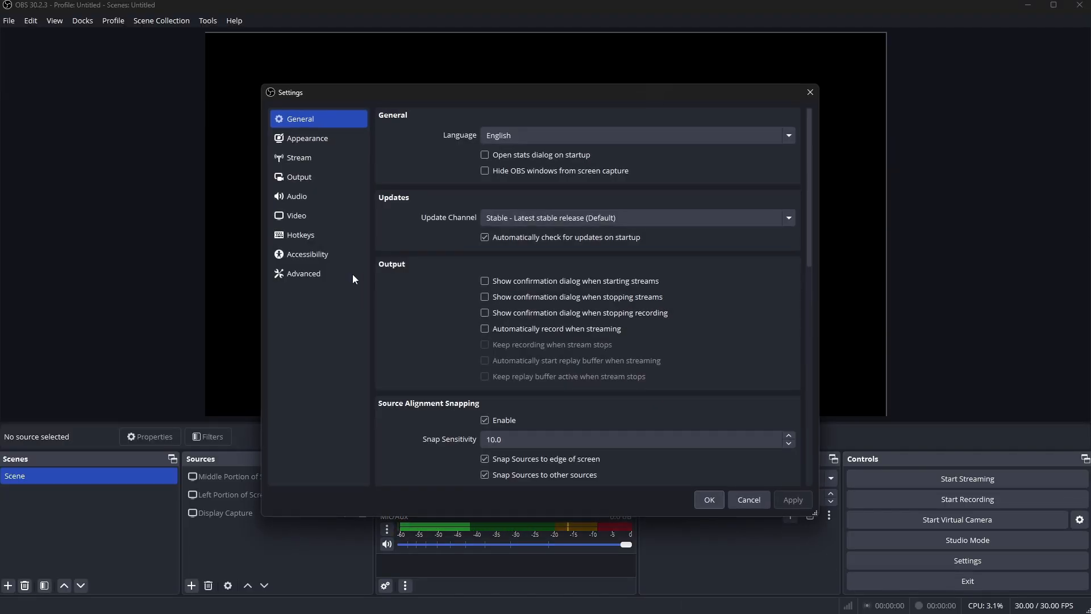
click(297, 215)
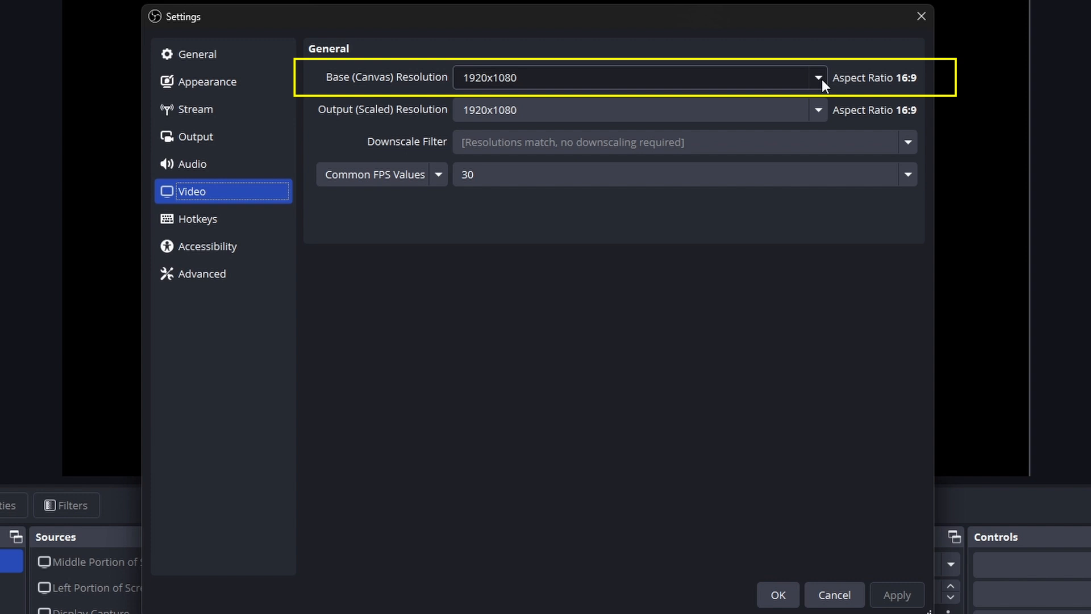
mouse_move(400, 121)
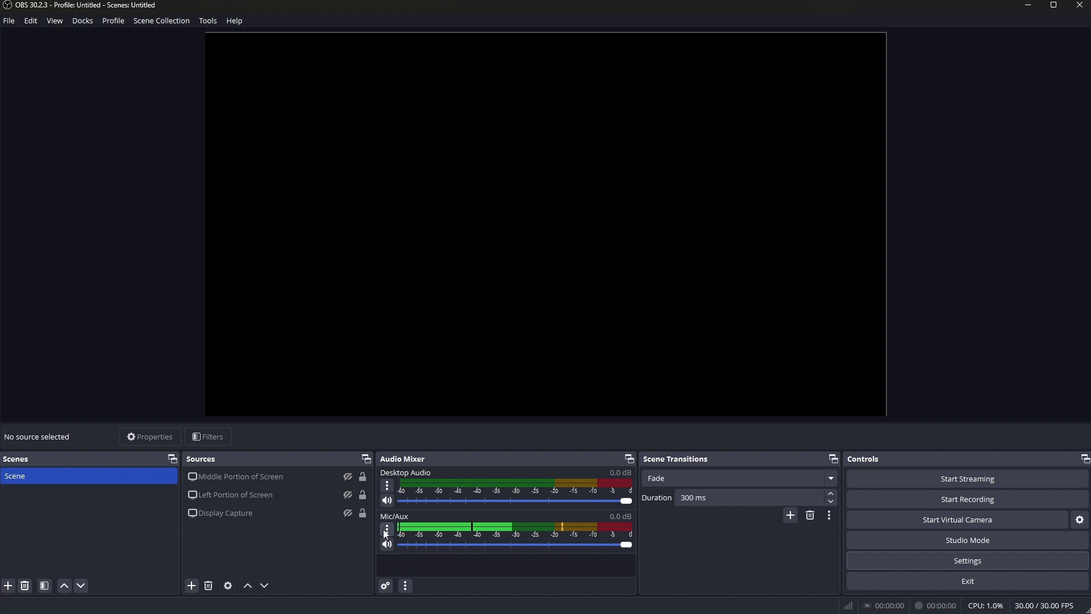
Step: Add a Display Capture 2 source capturing the 3440x1440 primary monitor
click(191, 584)
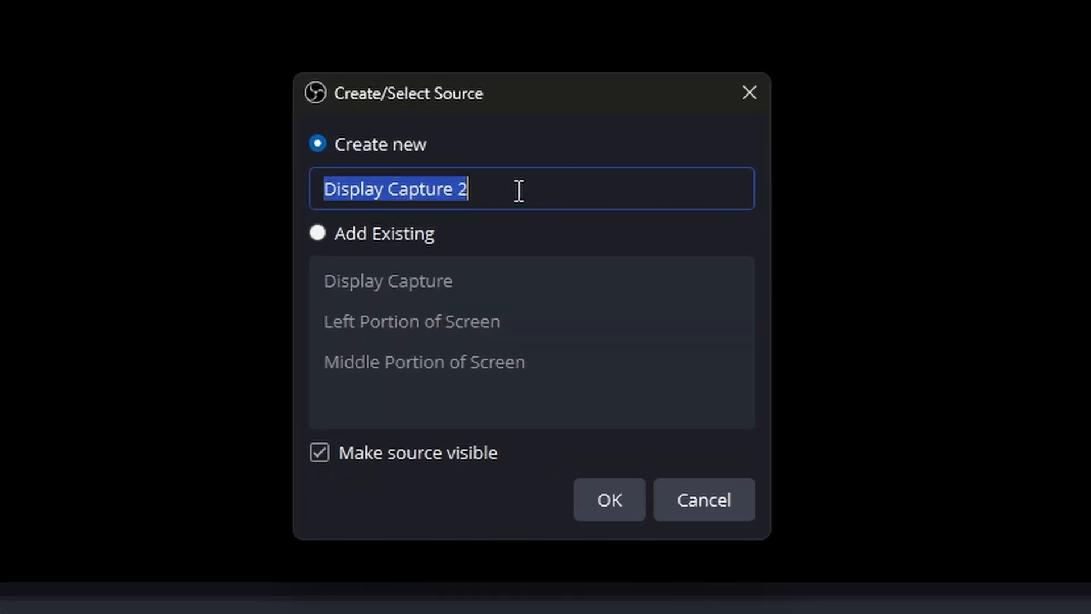
mouse_move(575, 394)
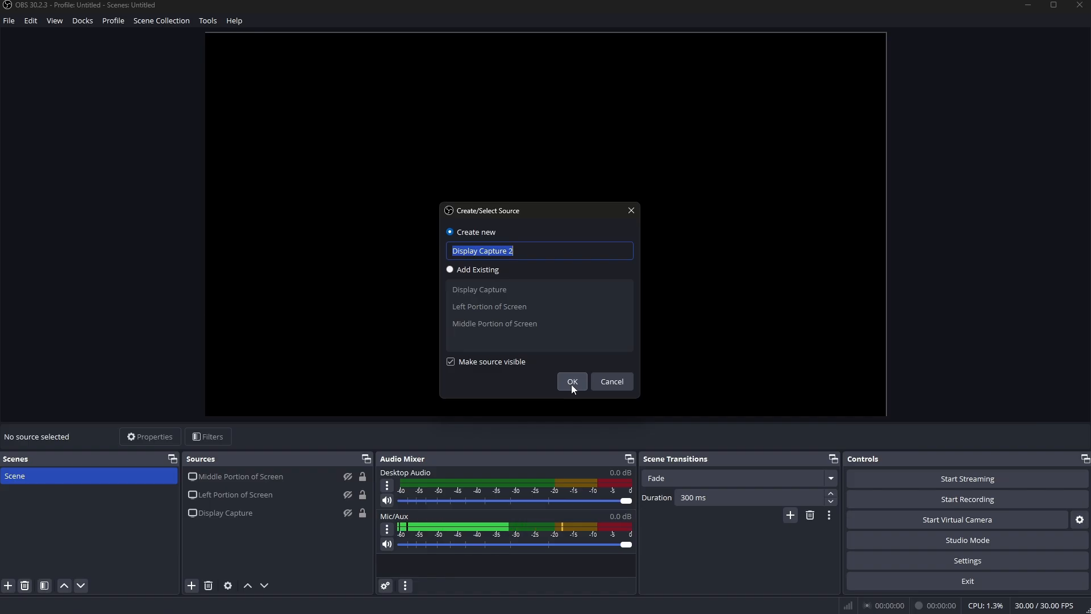
click(572, 382)
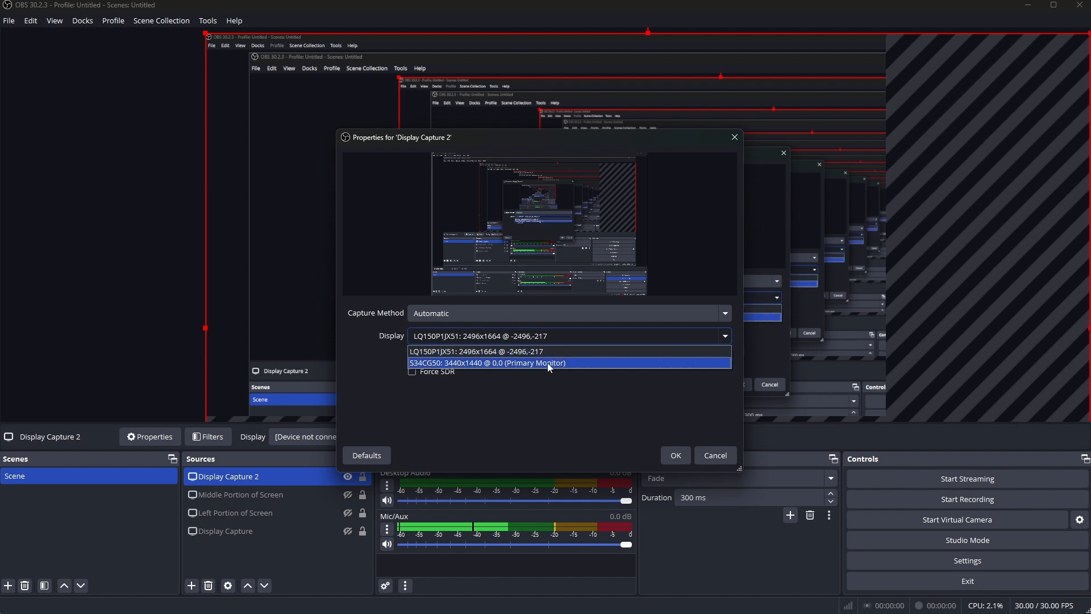
click(488, 362)
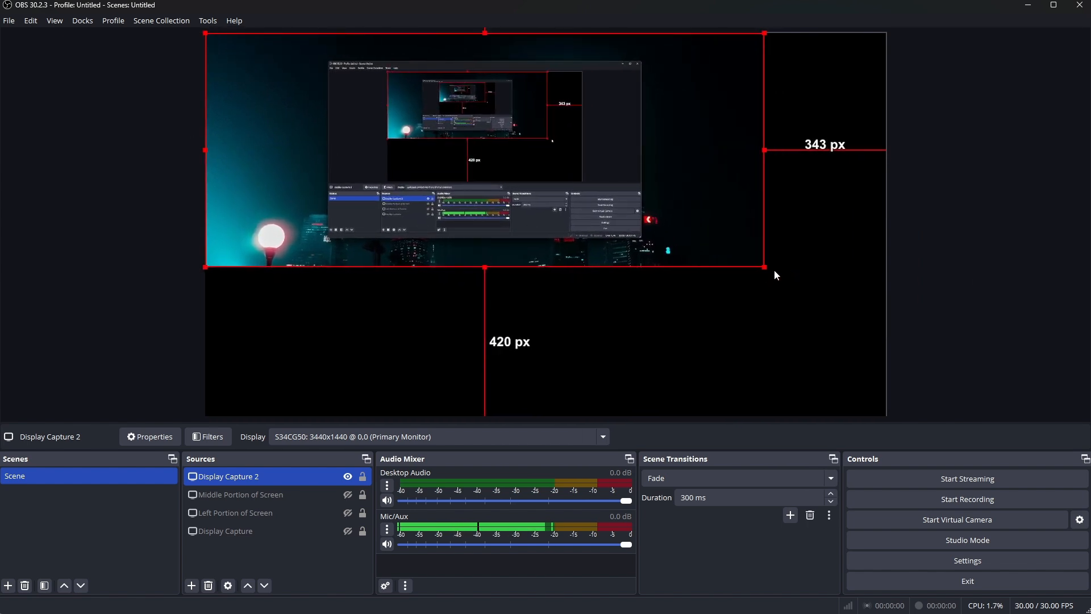
Step: Stretch Display Capture 2 to span the canvas width and bring up its source options
drag(765, 271, 797, 280)
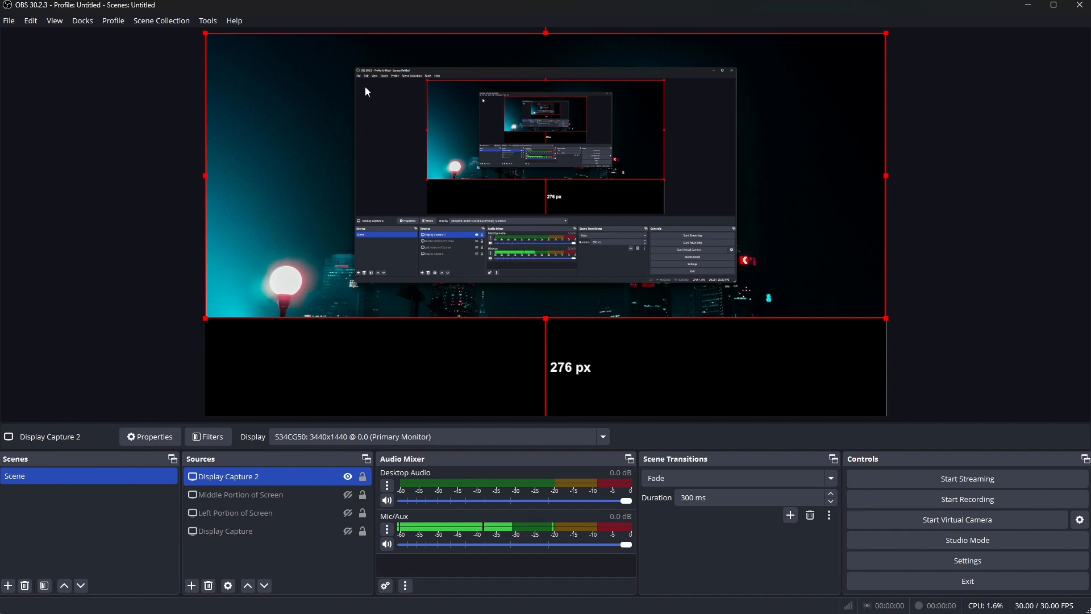
mouse_move(670, 164)
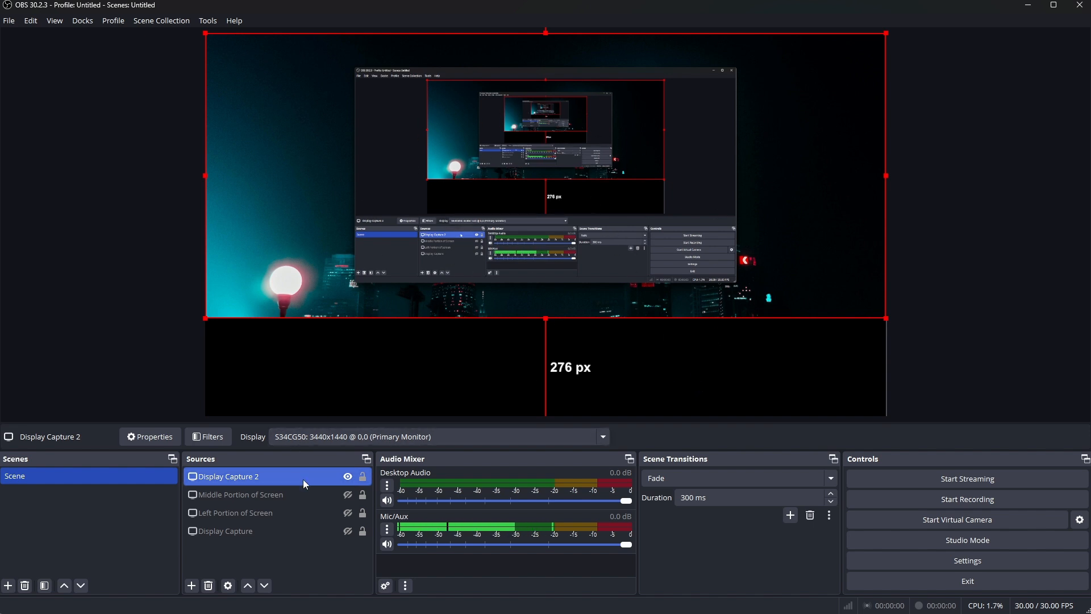
right_click(230, 476)
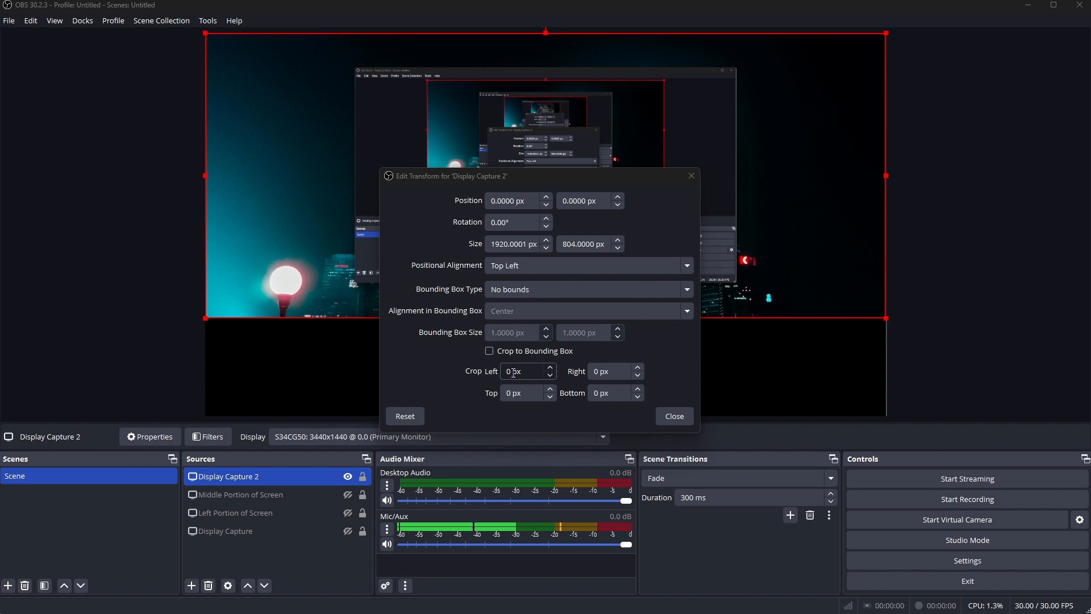
Step: In Edit Transform, crop 760 px left/right and 180 px top/bottom, then close
click(521, 370)
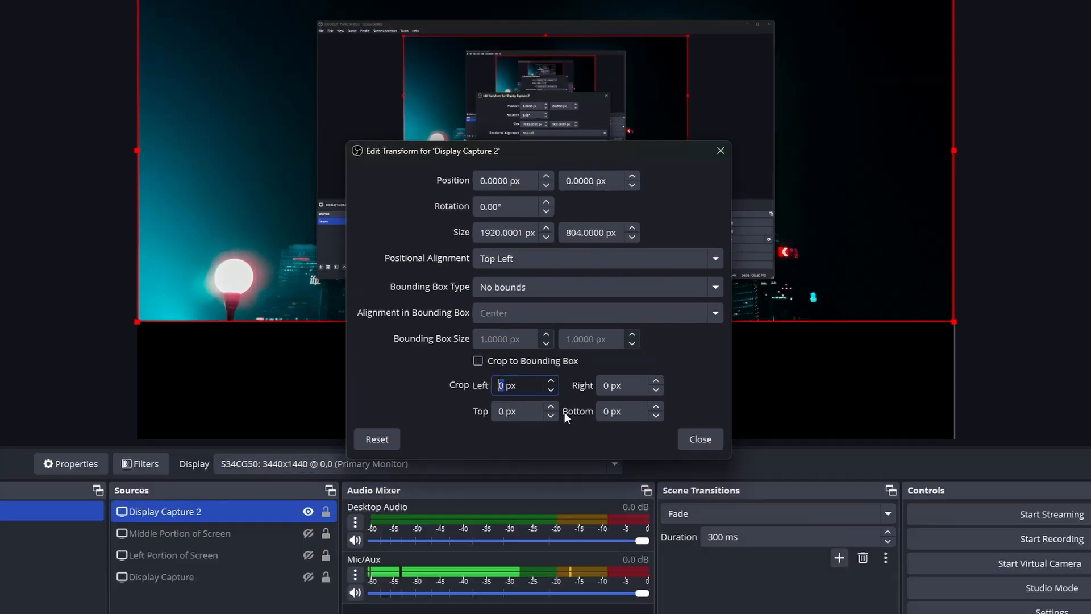
text(76)
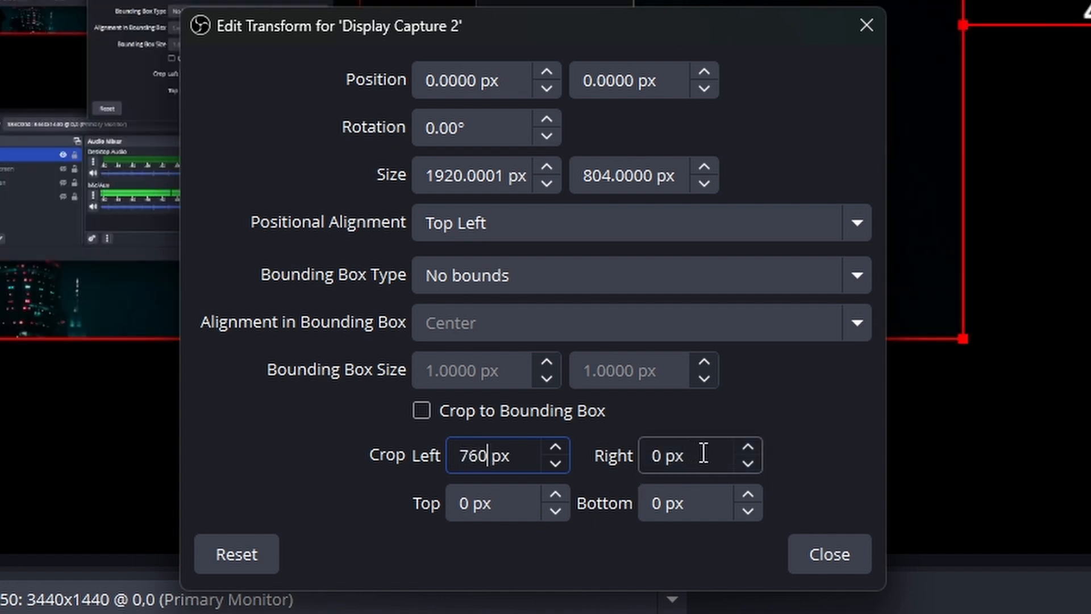
click(696, 455)
text(760)
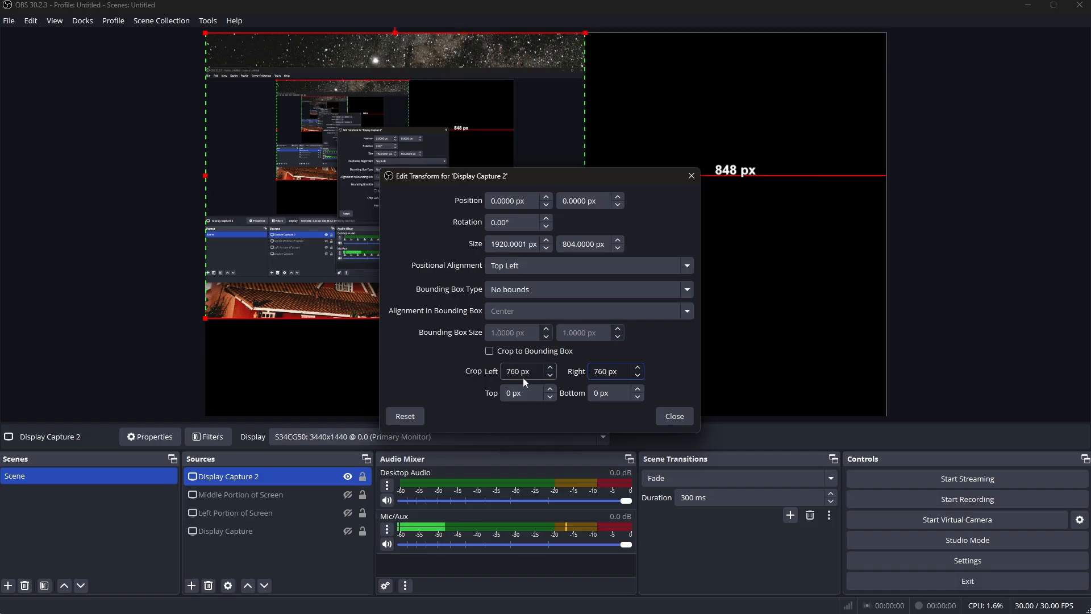
click(521, 392)
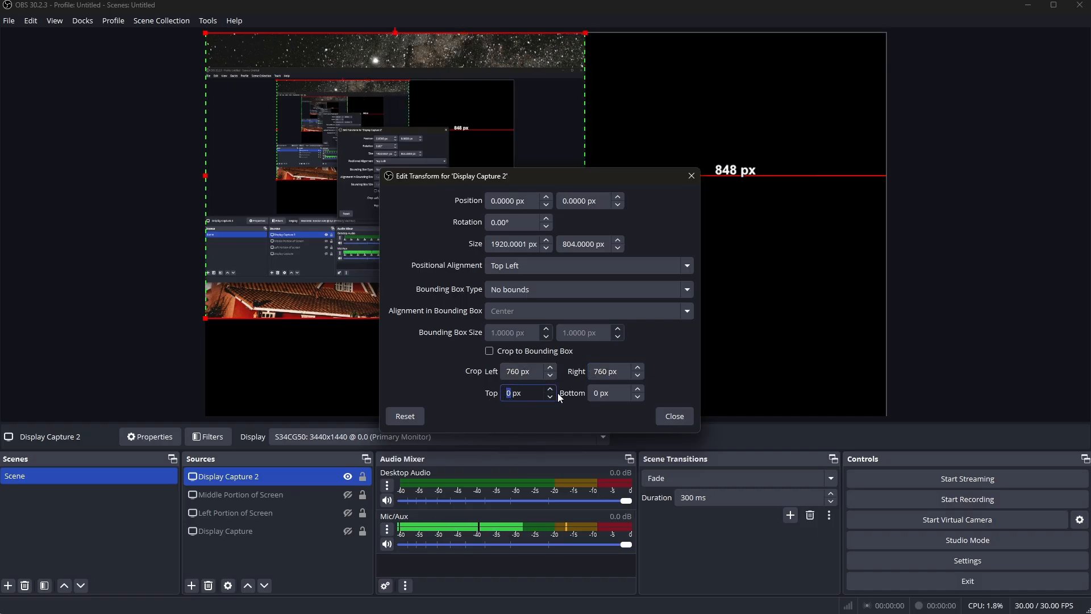
text(180)
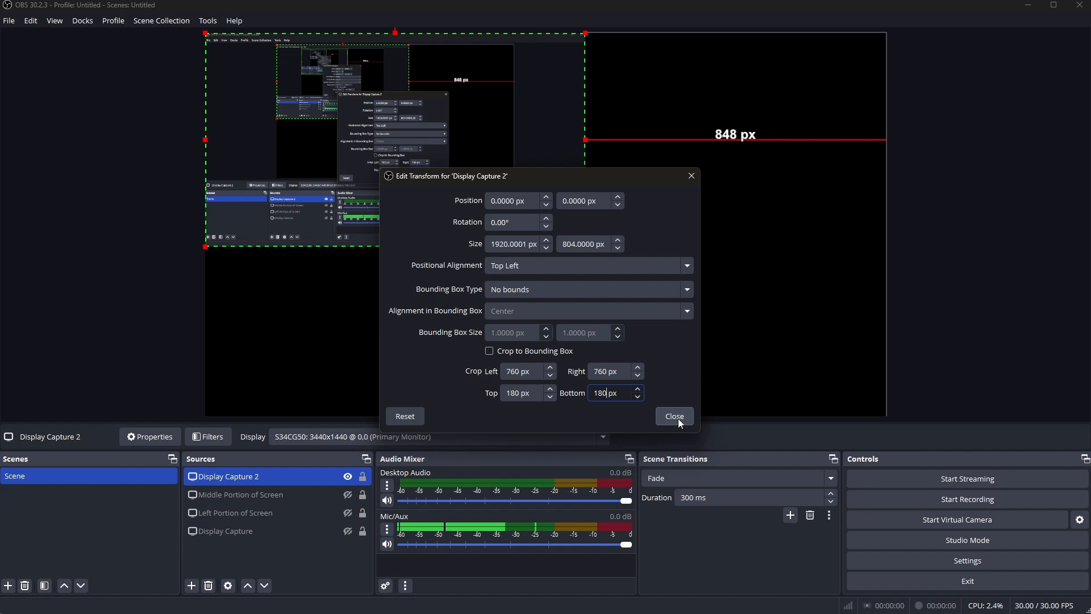
click(673, 415)
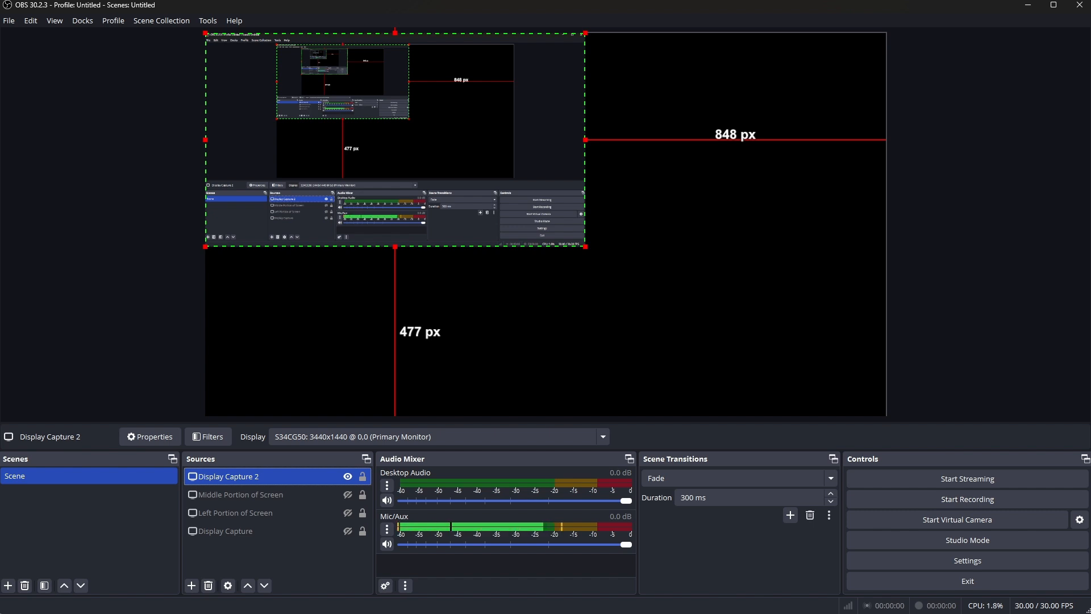
mouse_move(592, 320)
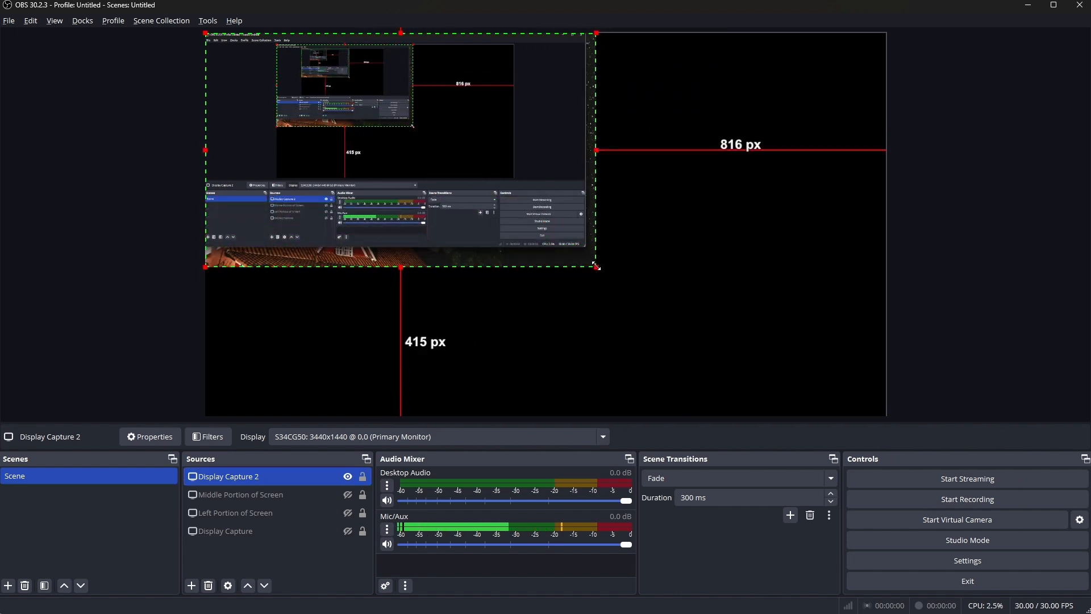
Step: Fine-tune the cropped capture's size by its bottom-right handle, keeping it top-left
drag(597, 267, 590, 253)
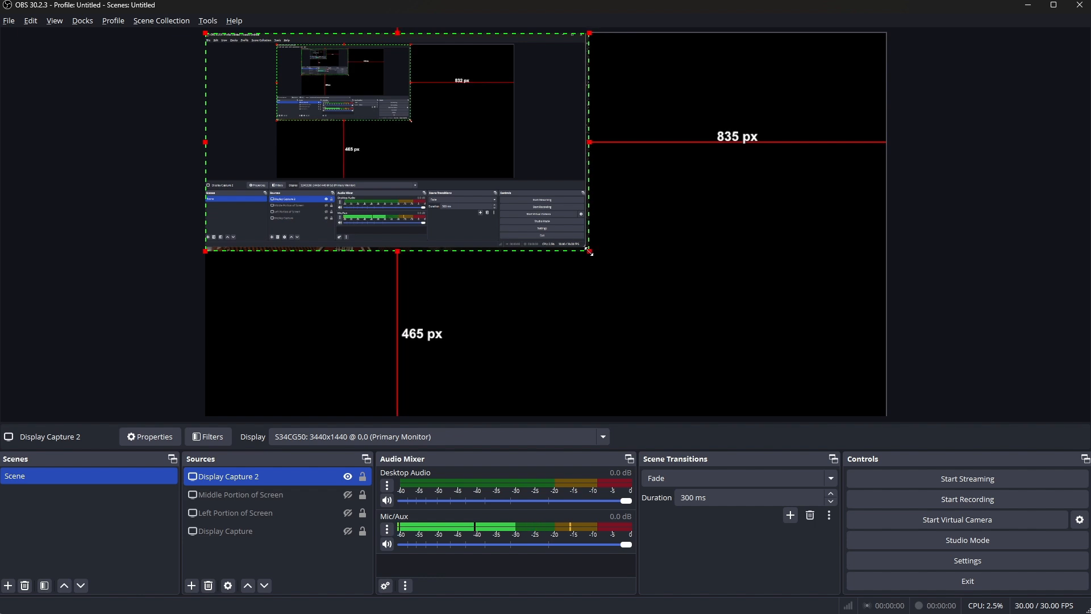
drag(590, 250, 589, 256)
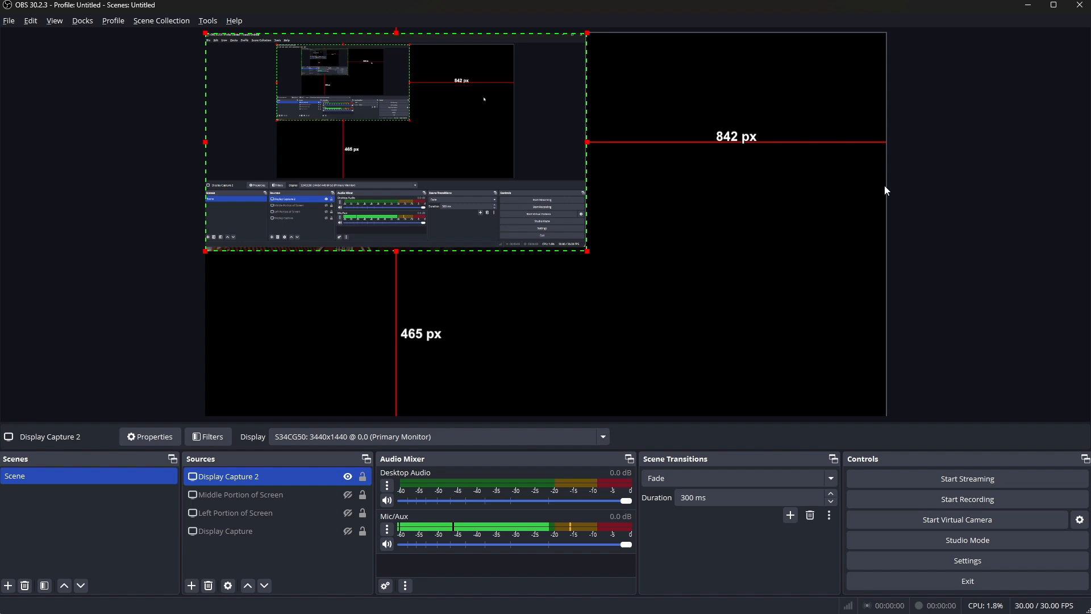
mouse_move(382, 373)
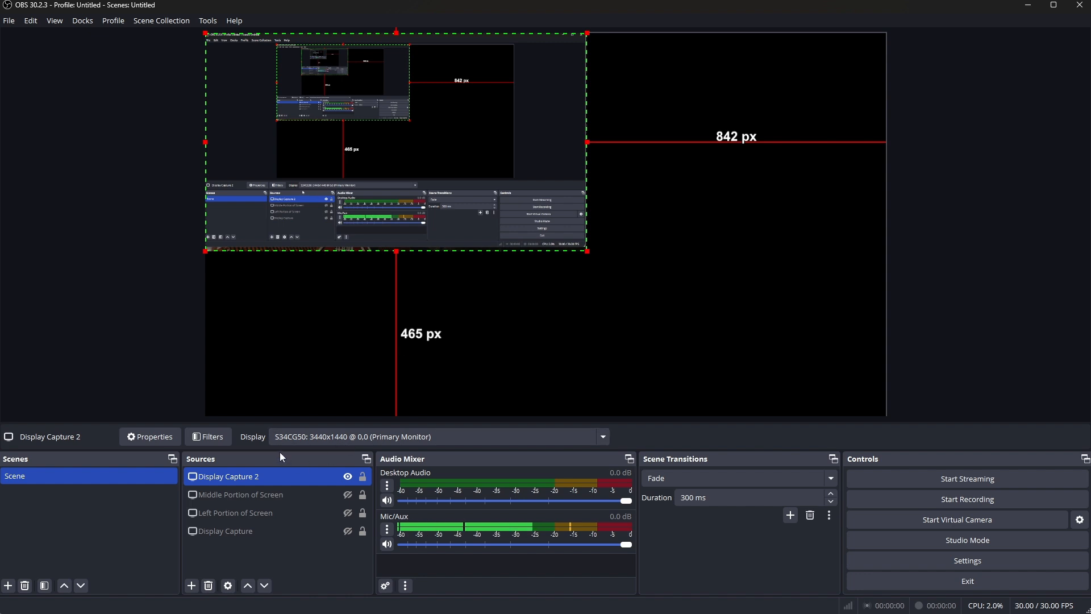
Step: Adjust the crop so the bottom is 159 px and the right is retyped as 760 px
text(180 px)
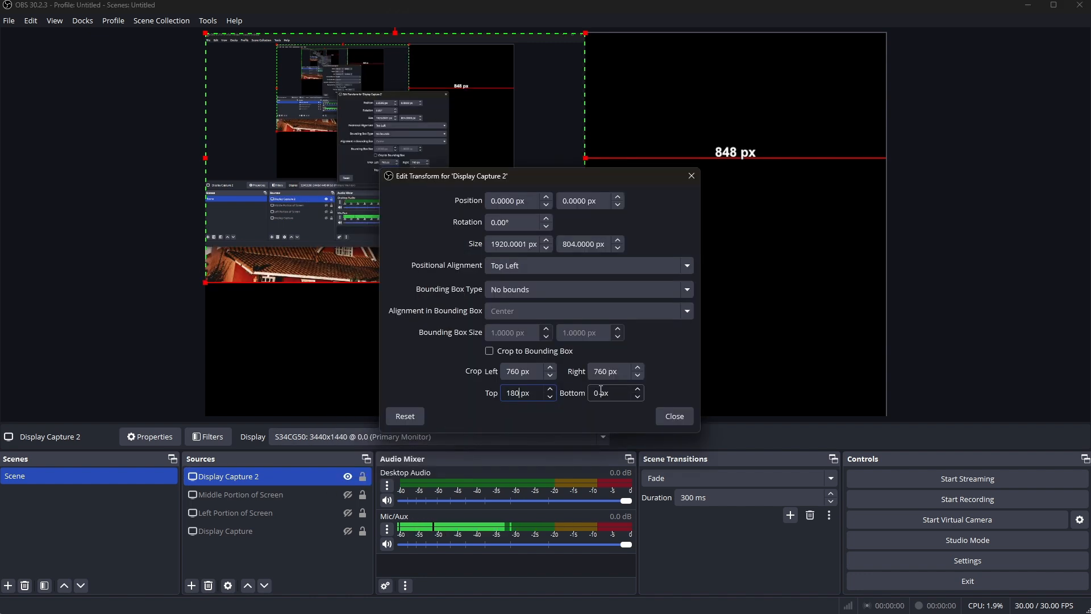
text(180)
click(616, 392)
text(159)
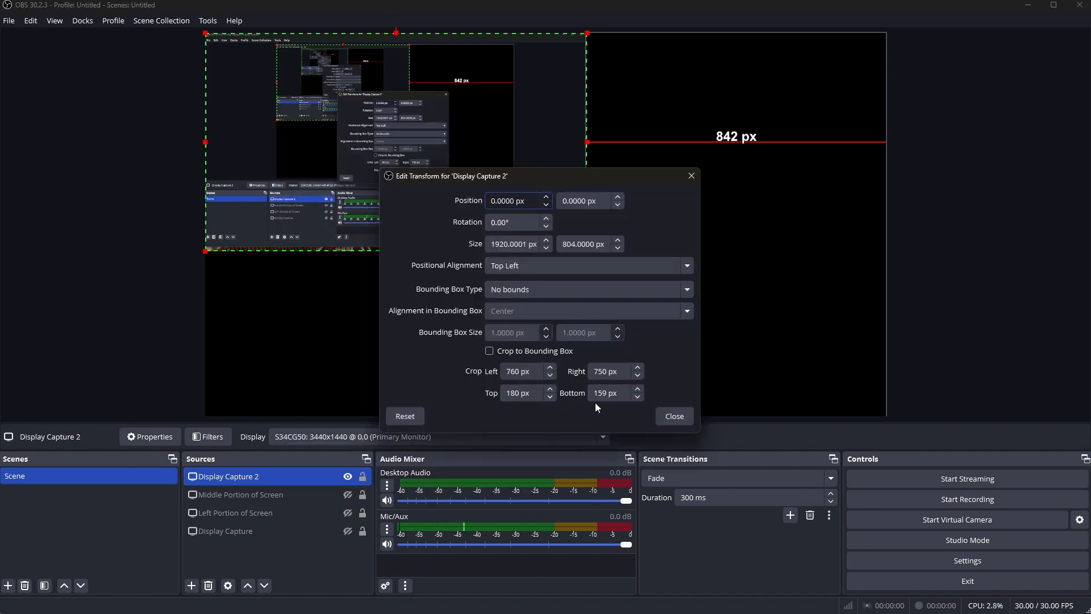
click(609, 370)
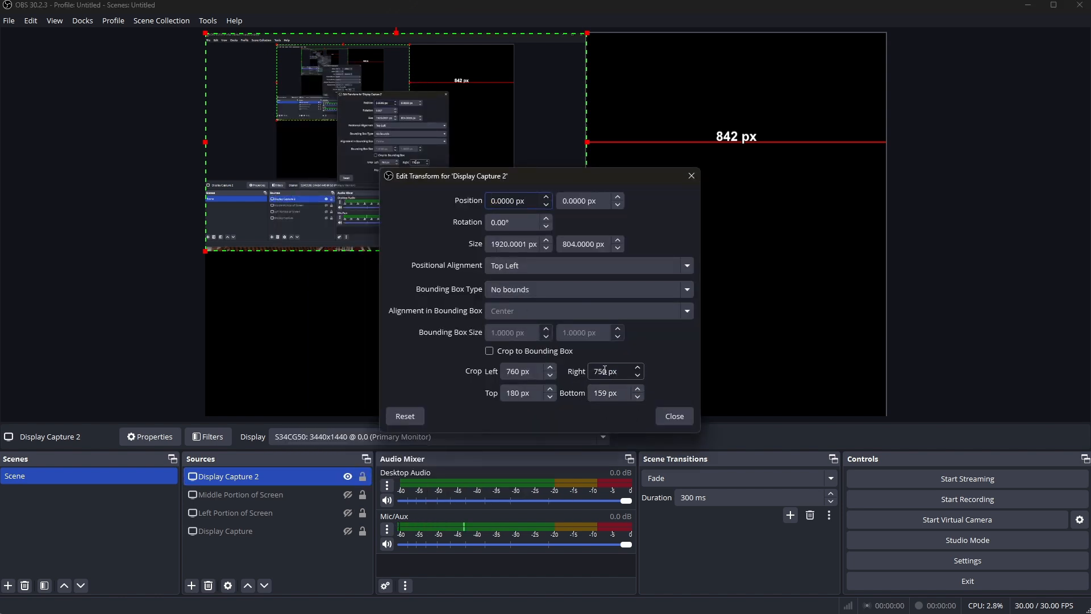
text(70)
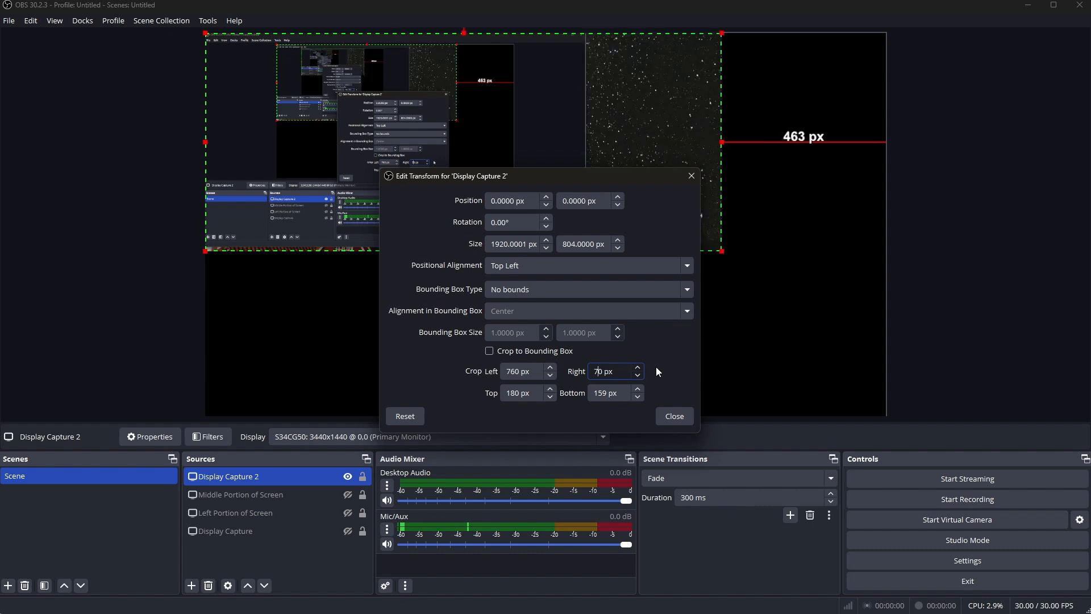
text(760)
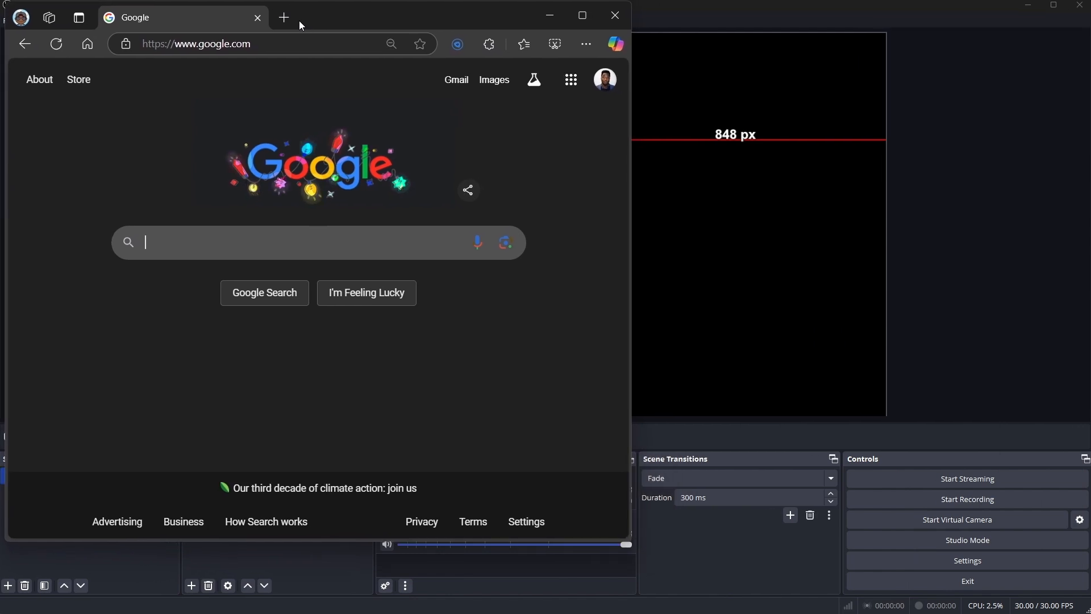
Step: Move the Edge window showing Google to a new spot on the desktop
drag(299, 16, 333, 33)
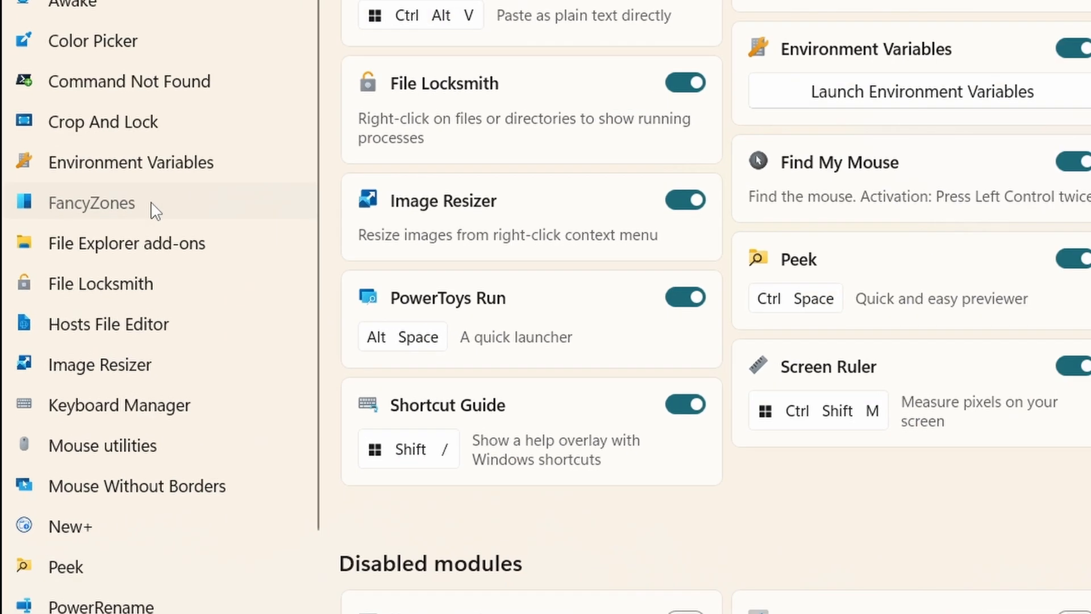
Step: Go to the FancyZones page in PowerToys Settings and start the layout editor
click(91, 202)
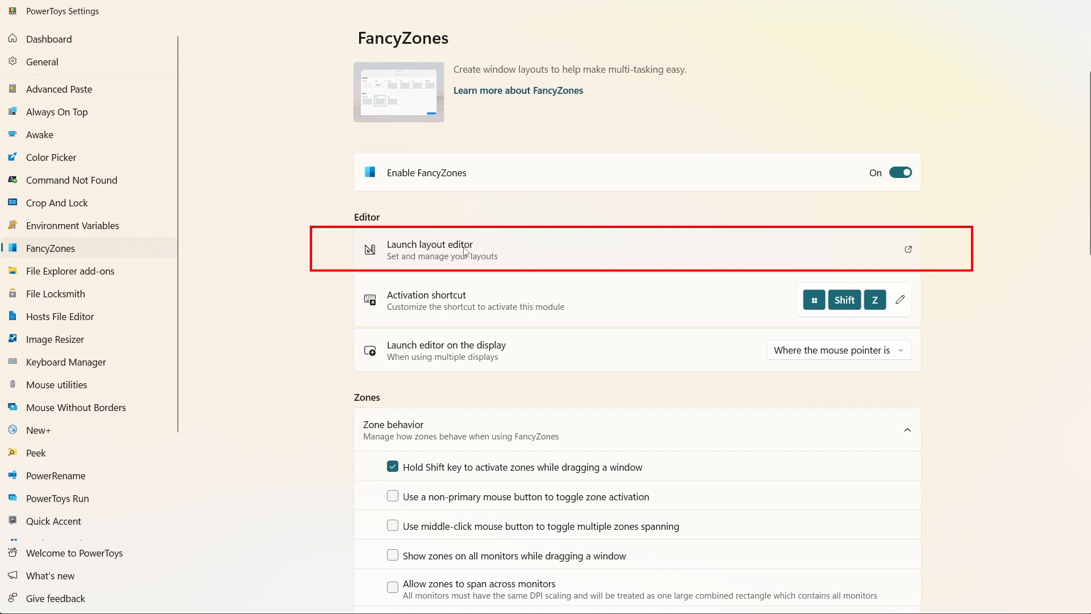
click(908, 249)
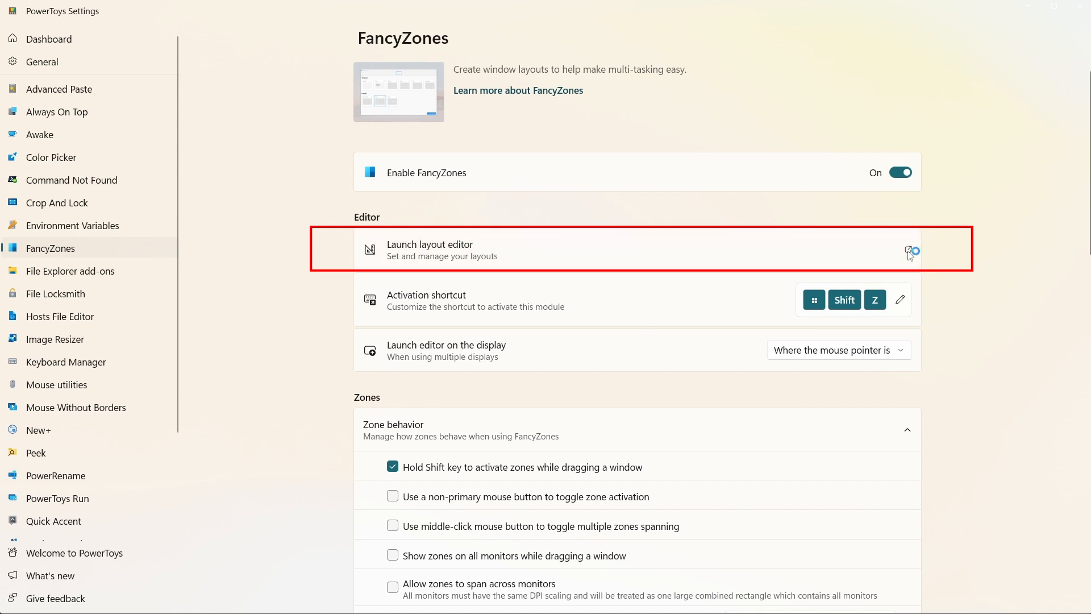
Step: Launch the FancyZones Editor for display 2 and begin a new custom layout
click(907, 250)
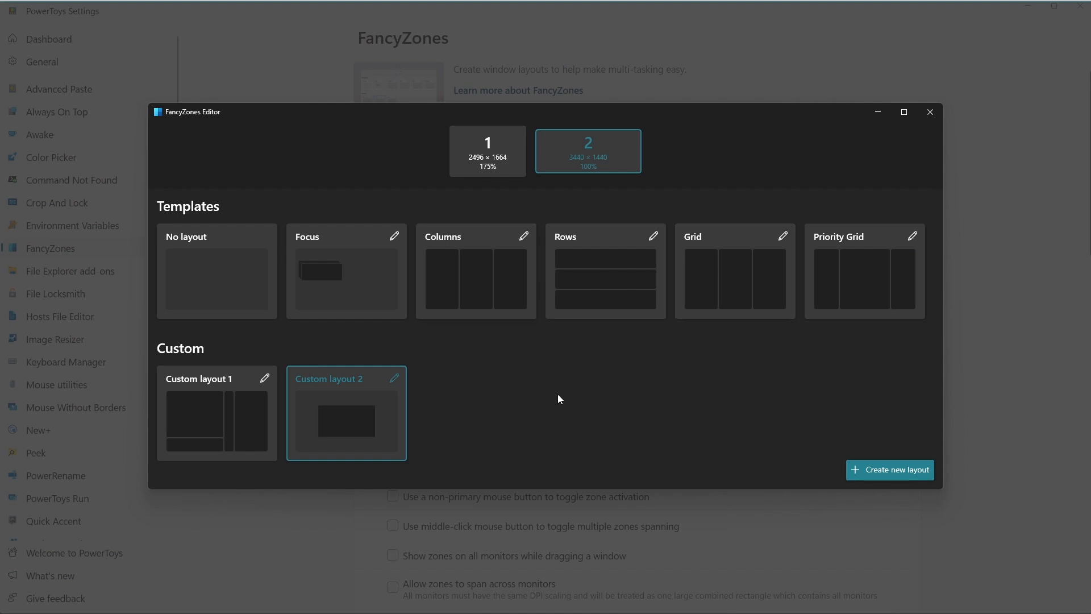
mouse_move(889, 469)
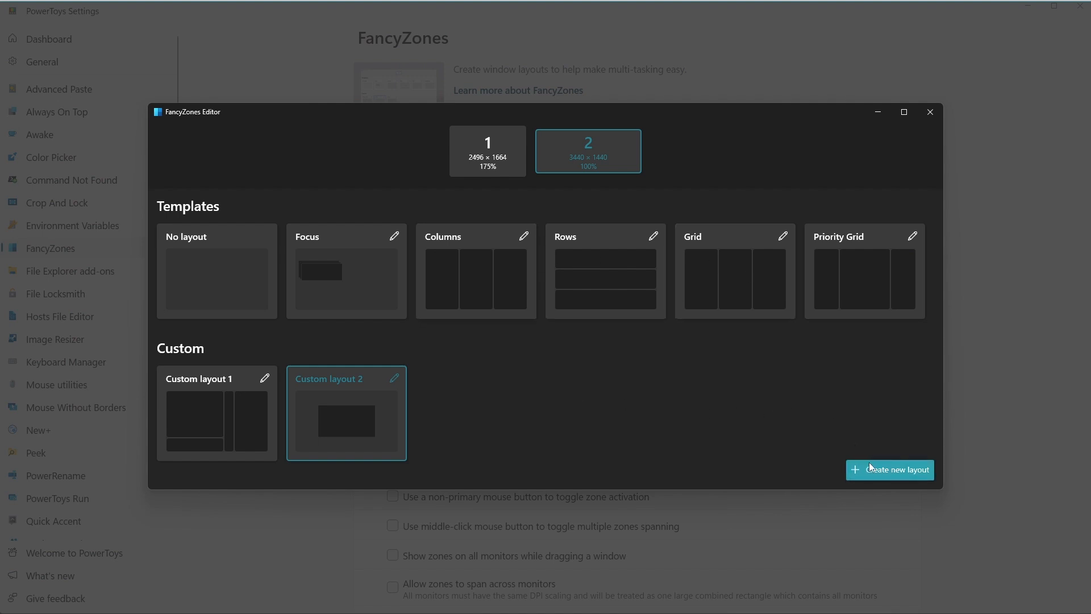
mouse_move(344, 424)
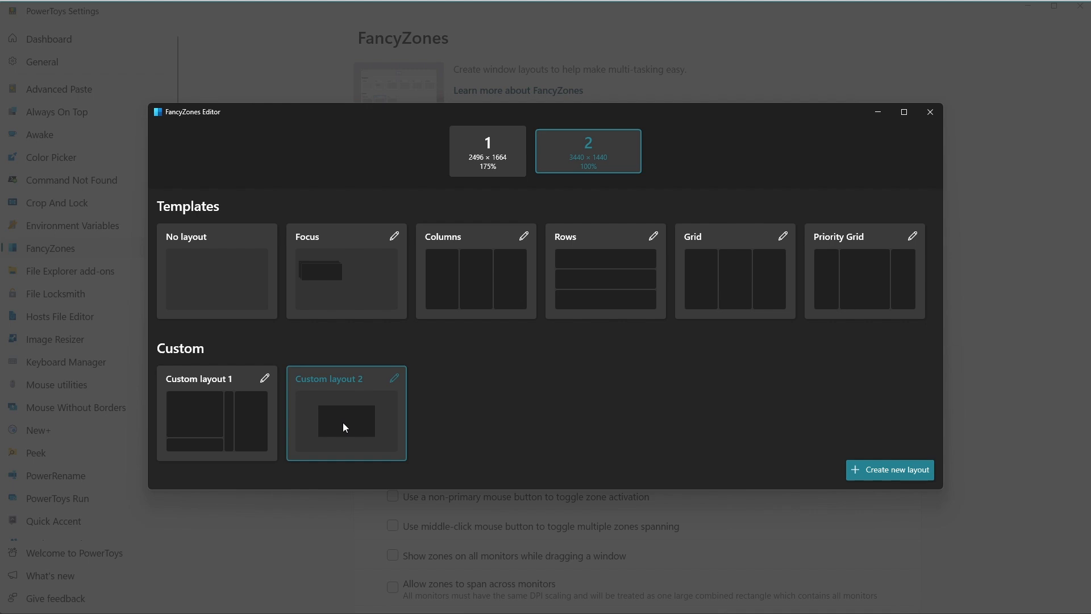
mouse_move(354, 426)
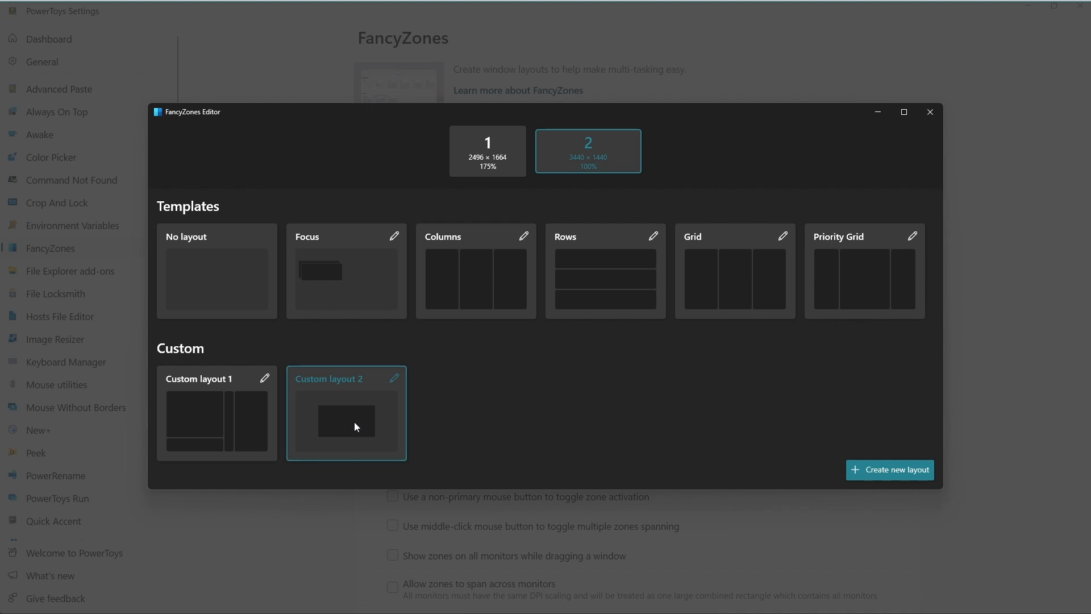
mouse_move(333, 411)
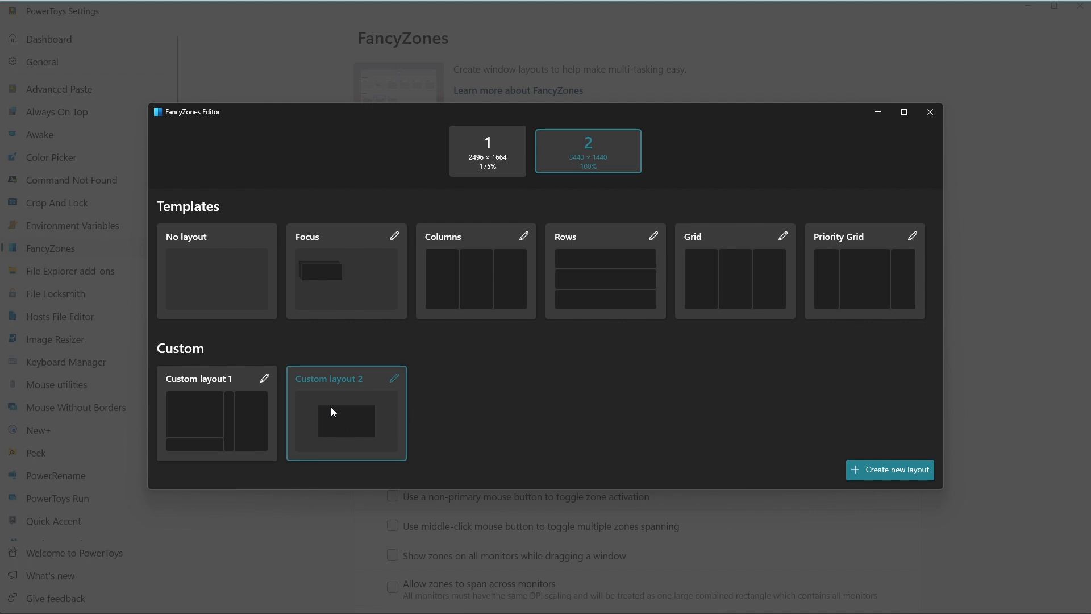
mouse_move(480, 420)
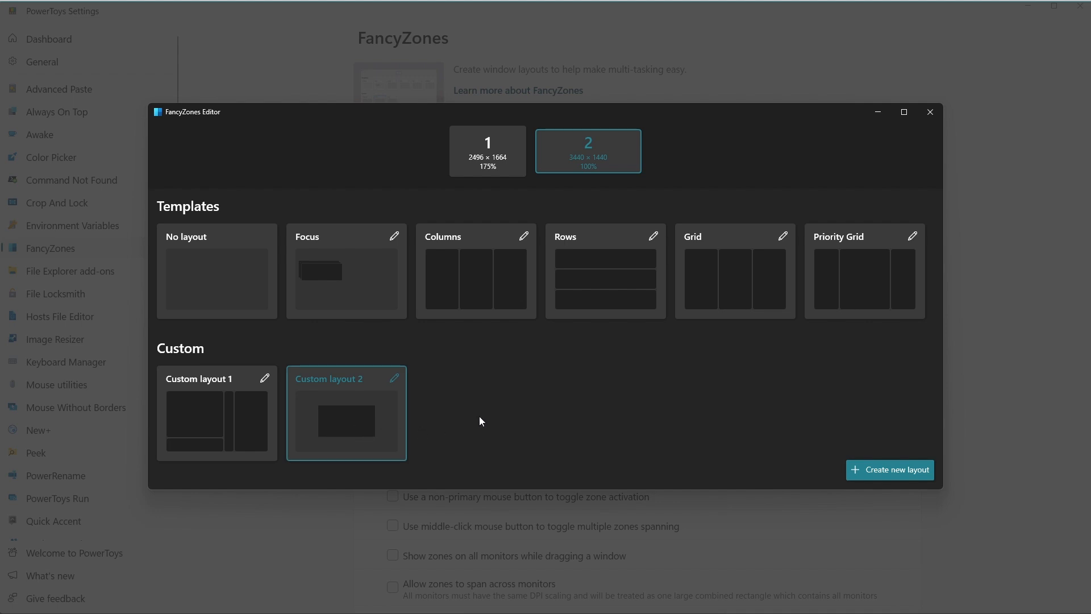
mouse_move(800, 433)
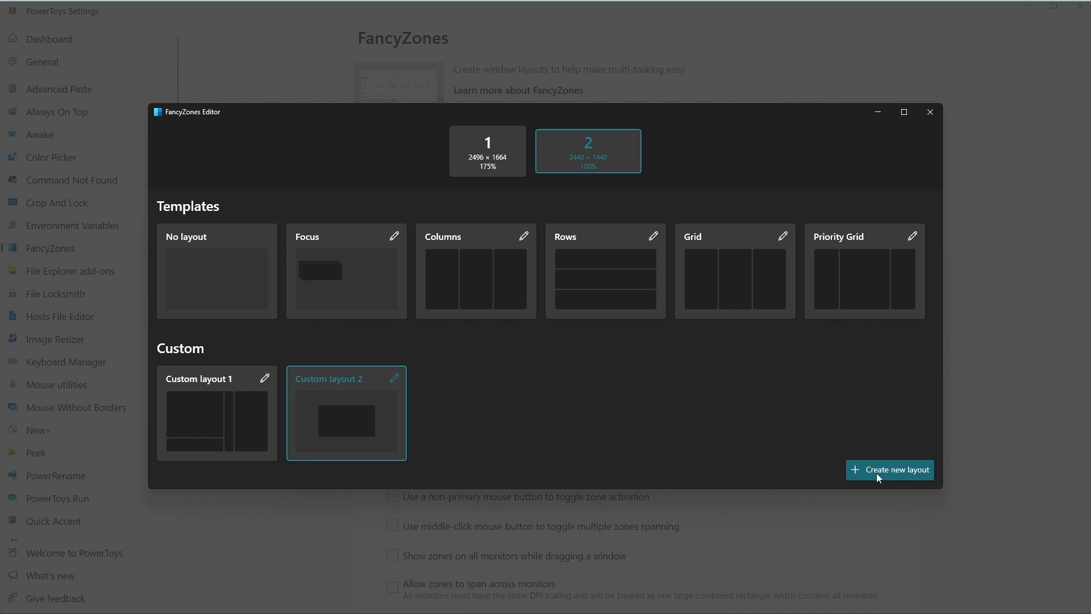
click(888, 469)
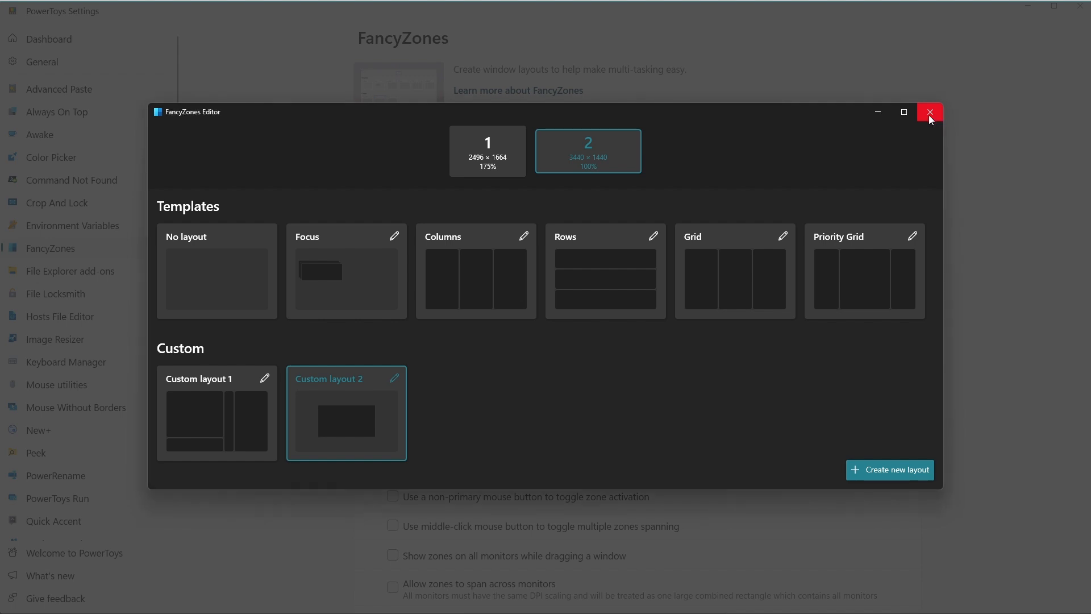
click(928, 111)
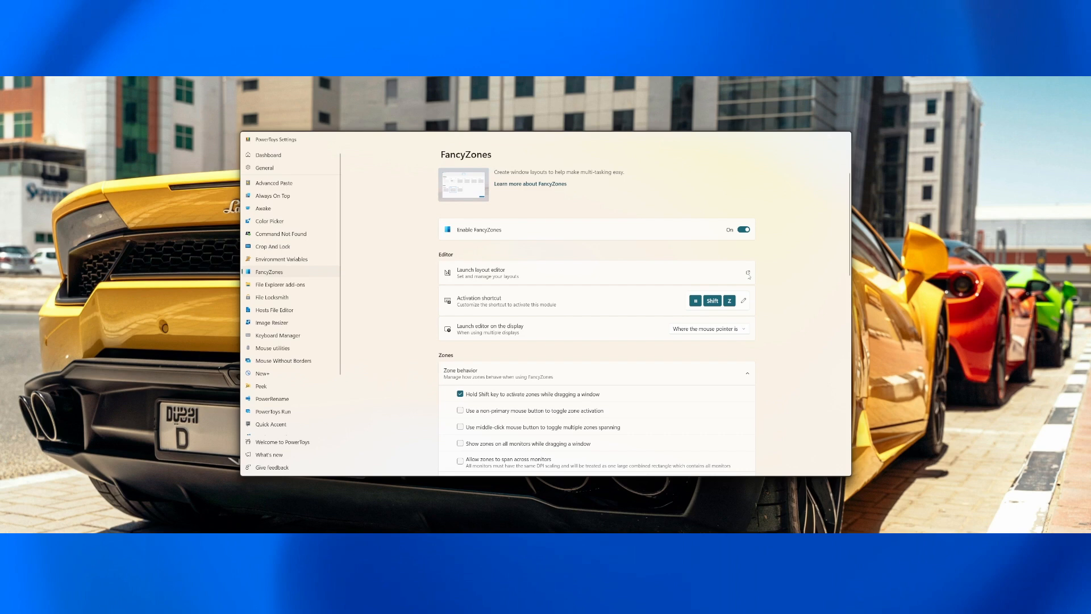
click(479, 272)
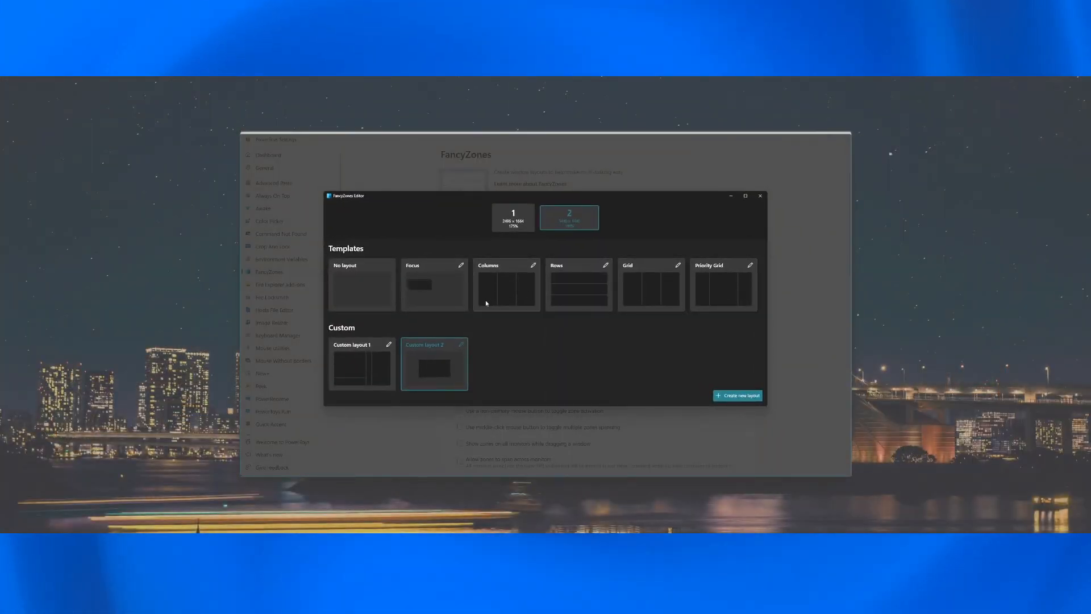
Step: Create Custom layout 3 as a single-zone canvas layout, apply it, and close the editor
click(737, 395)
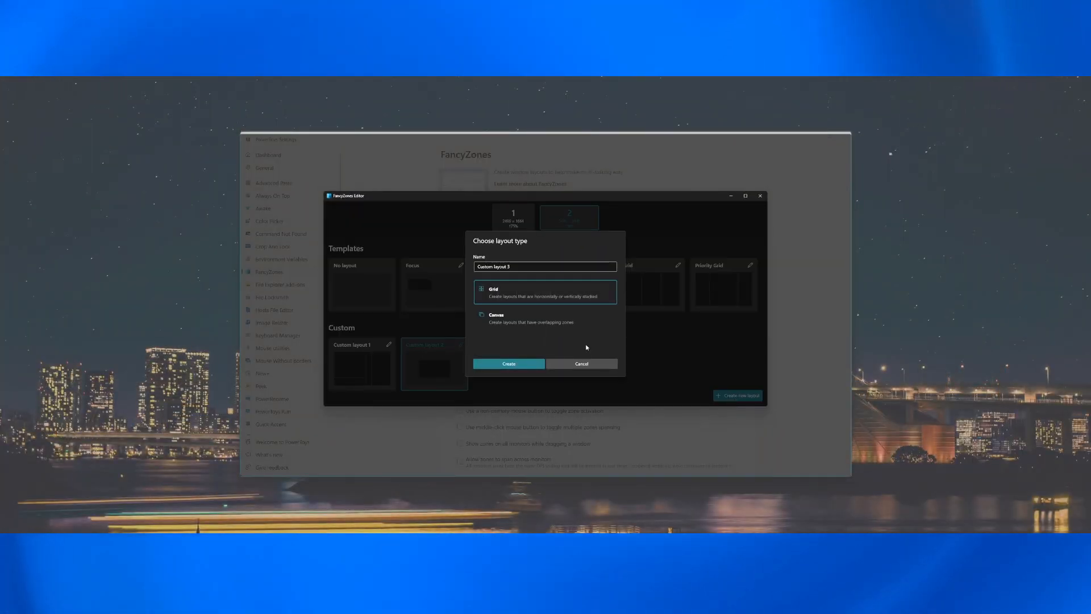
click(507, 364)
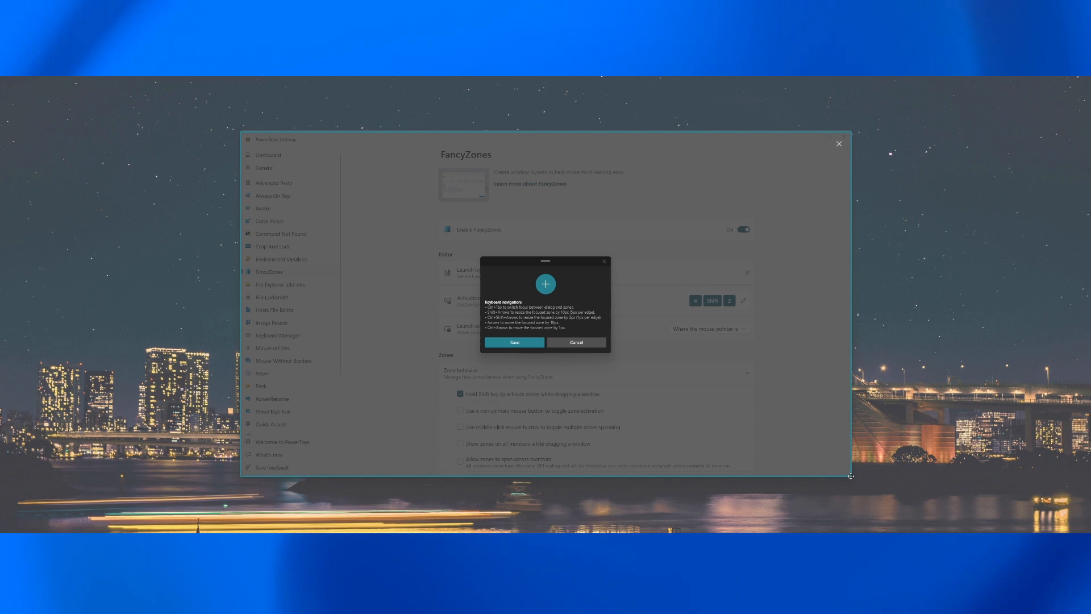
mouse_move(513, 342)
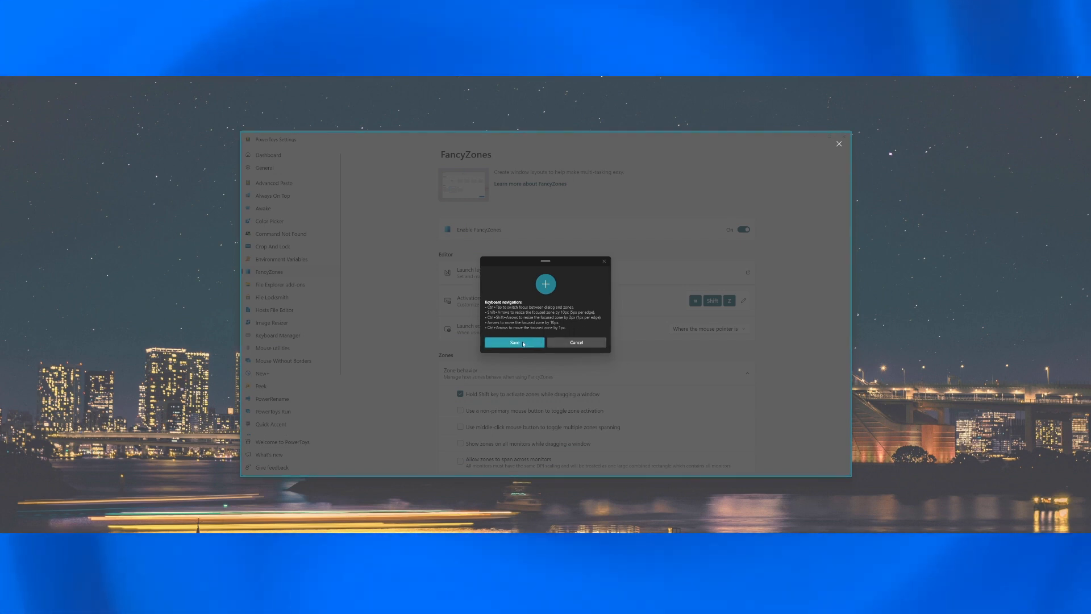
click(512, 342)
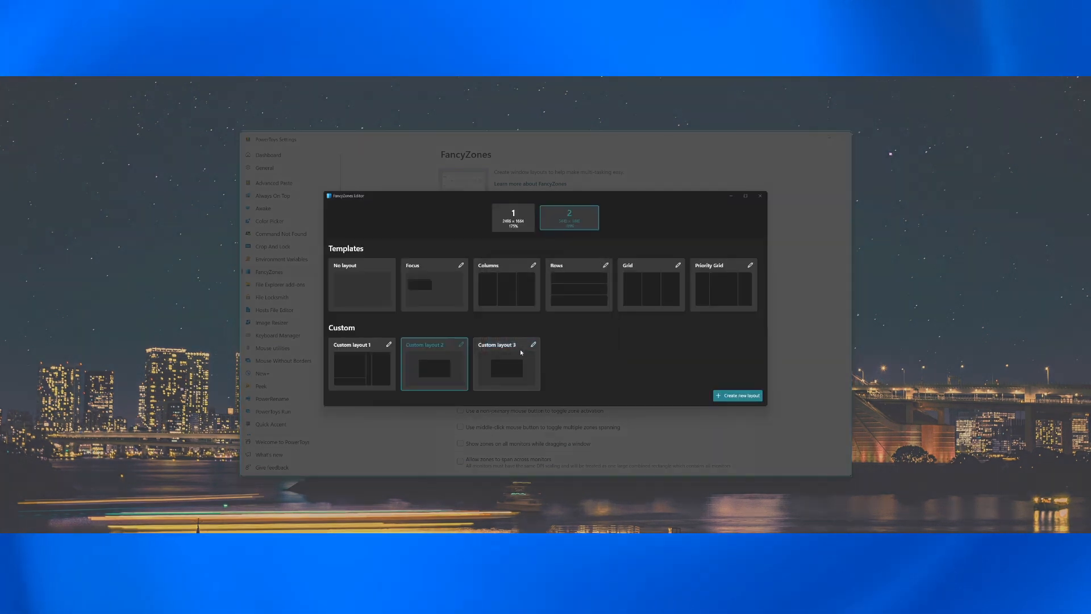
click(505, 364)
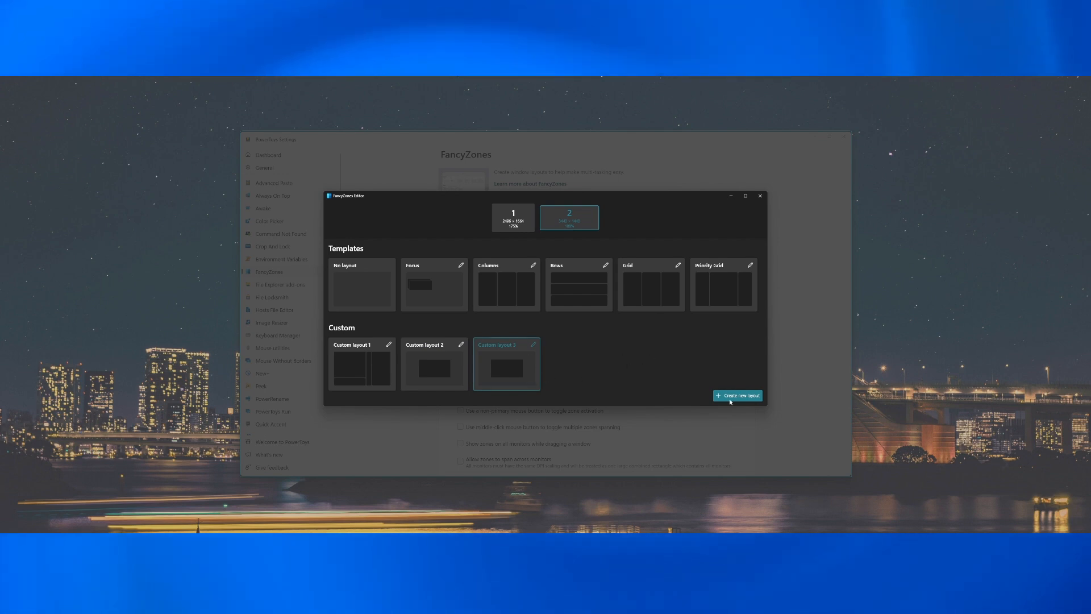
mouse_move(508, 360)
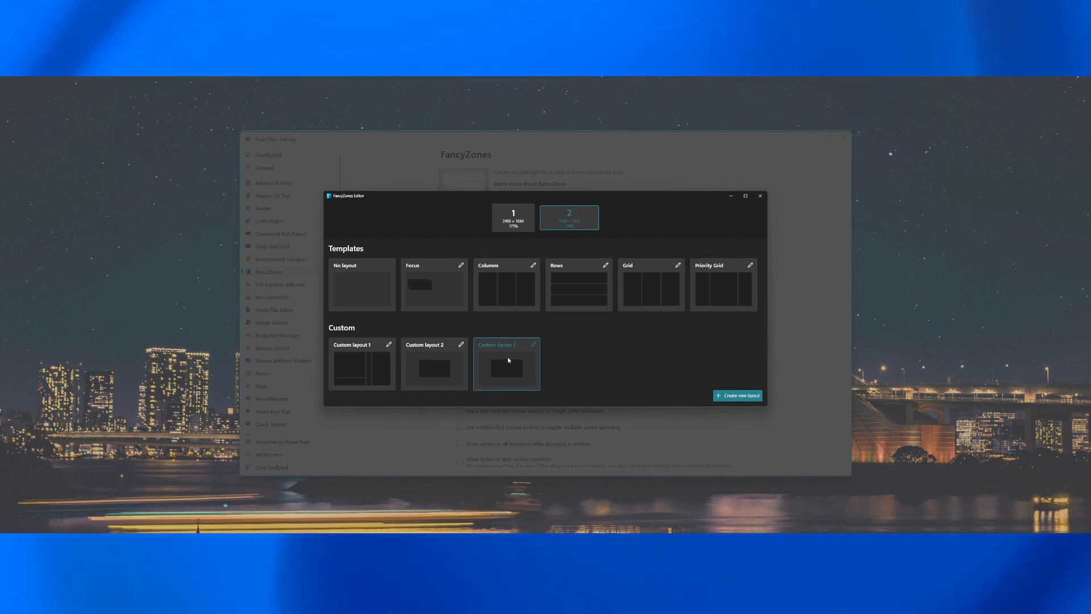
mouse_move(765, 209)
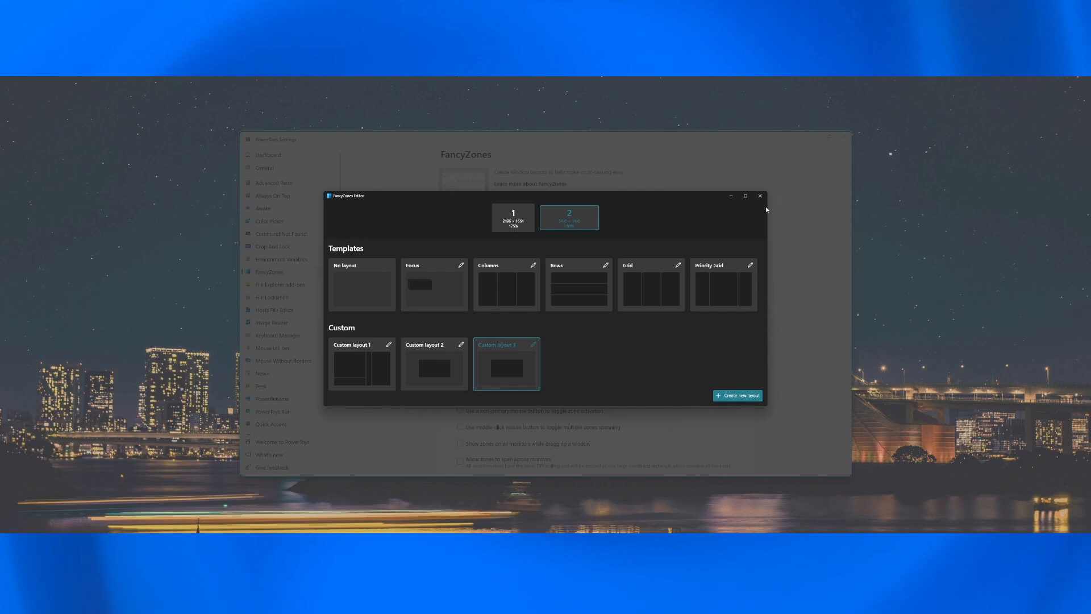
click(760, 196)
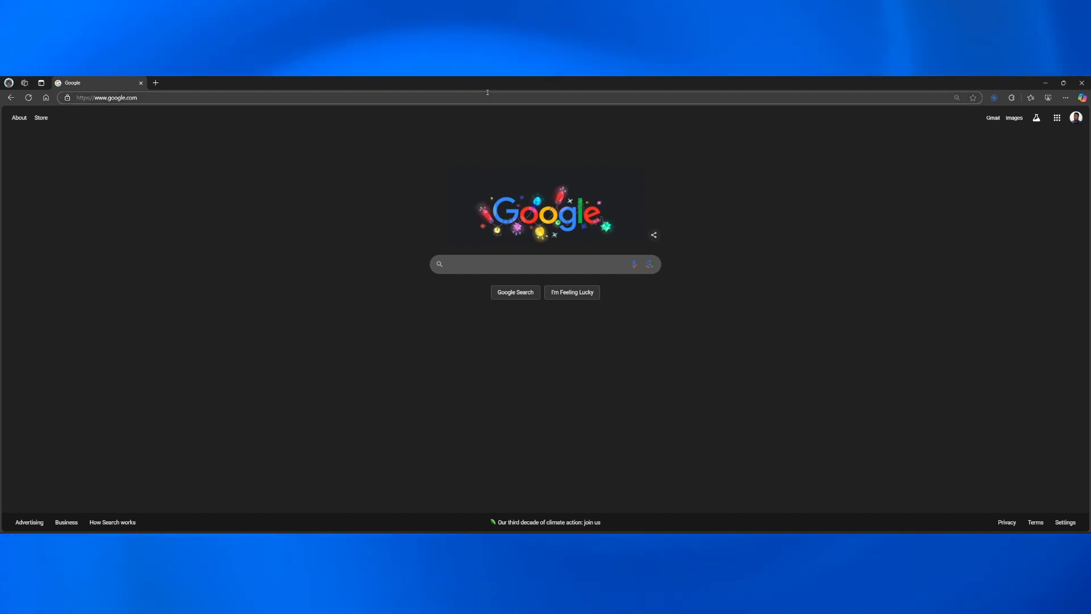
Step: Shift-drag the Edge window into the centred FancyZones zone so it fills that region
key(shift)
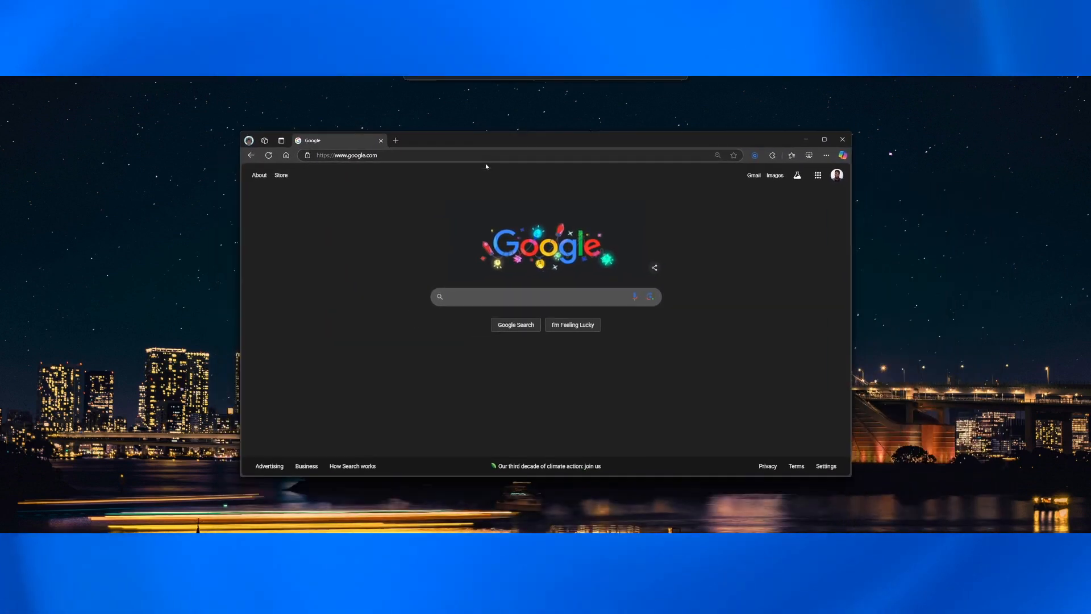
mouse_move(906, 211)
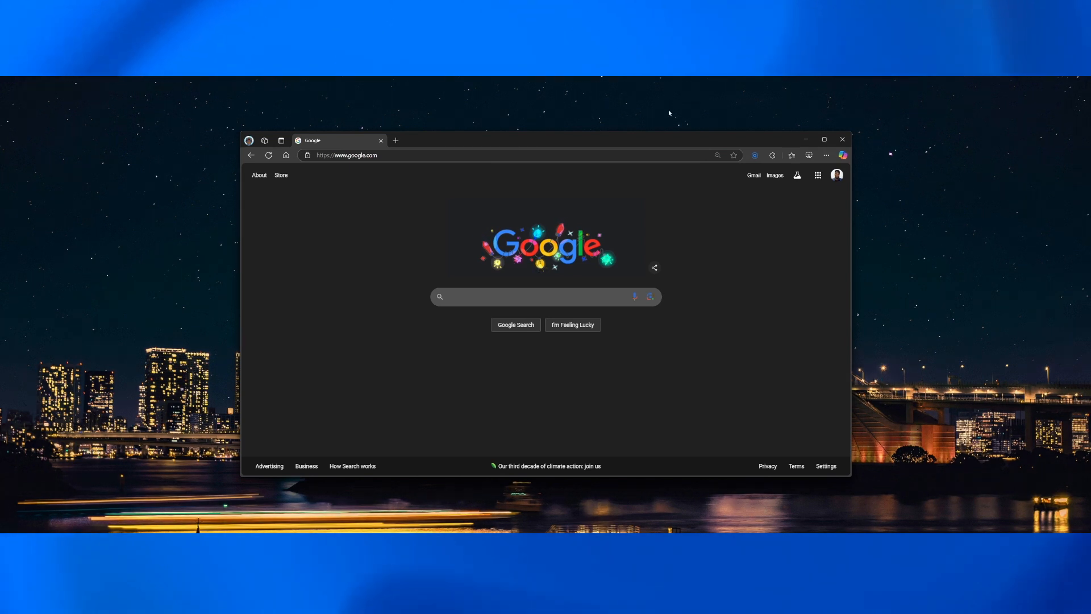
mouse_move(704, 289)
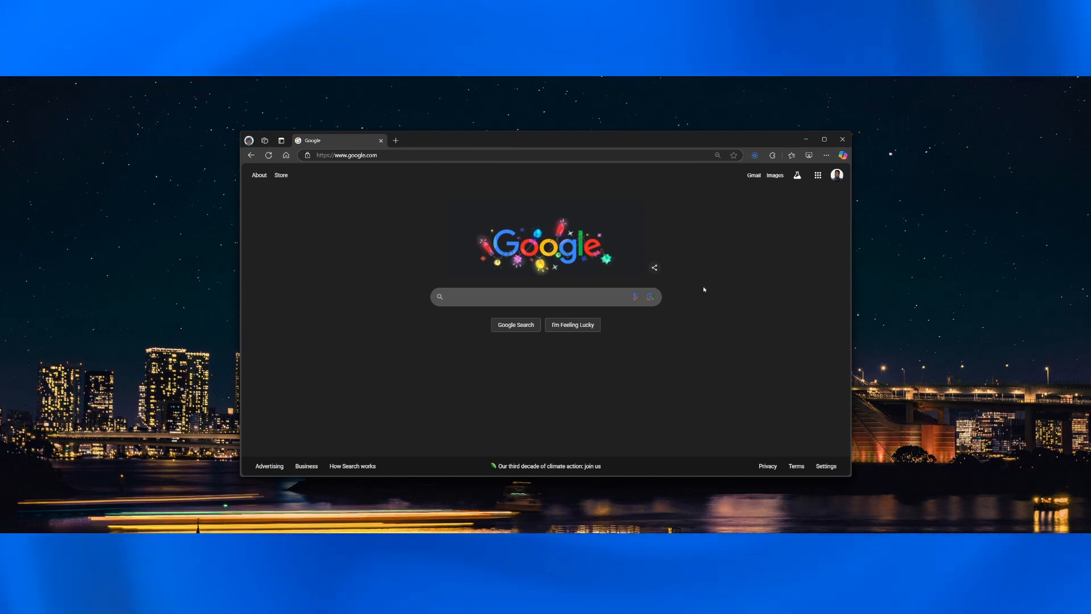
mouse_move(624, 283)
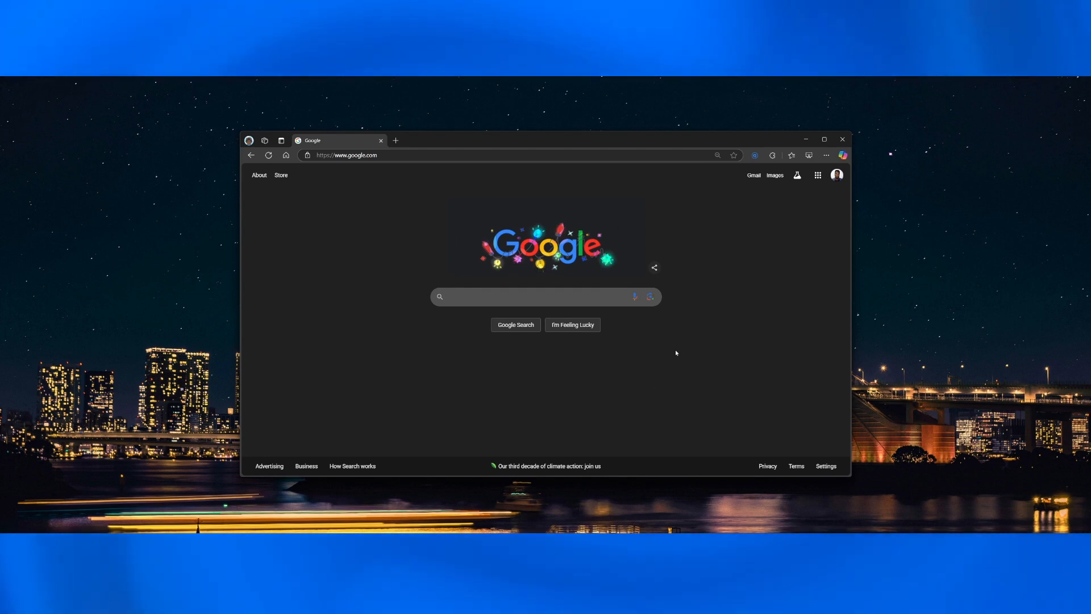
click(823, 138)
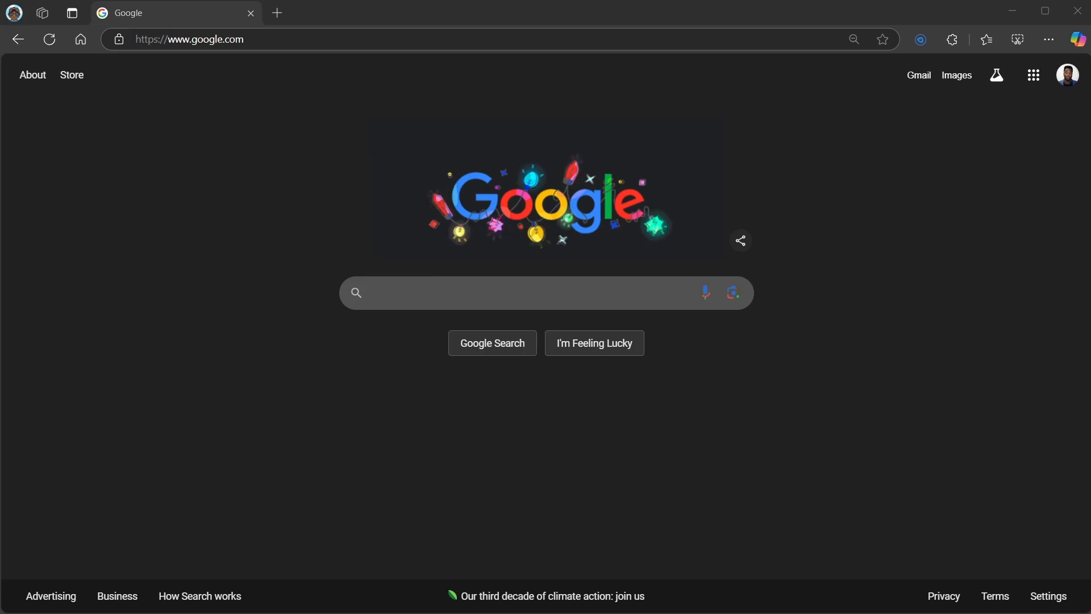